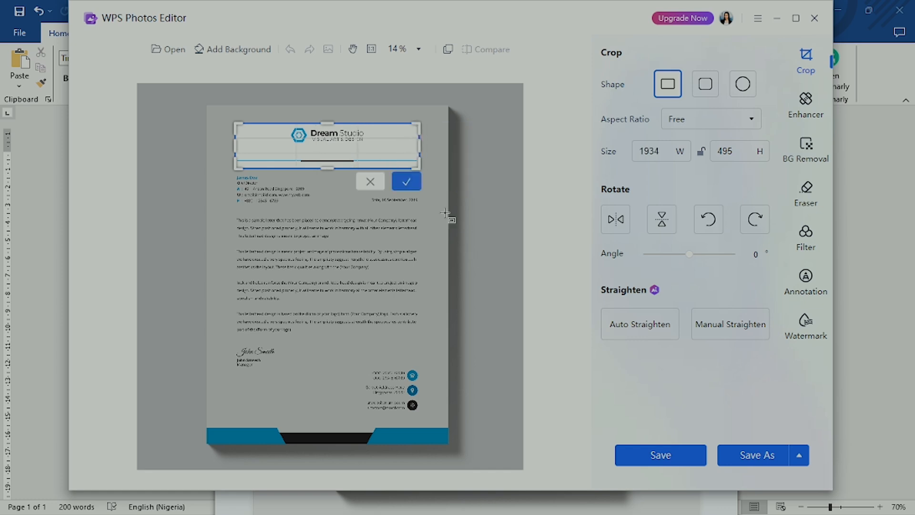
Apply the crop so only the Dream Studio logo header strip remains.
click(407, 181)
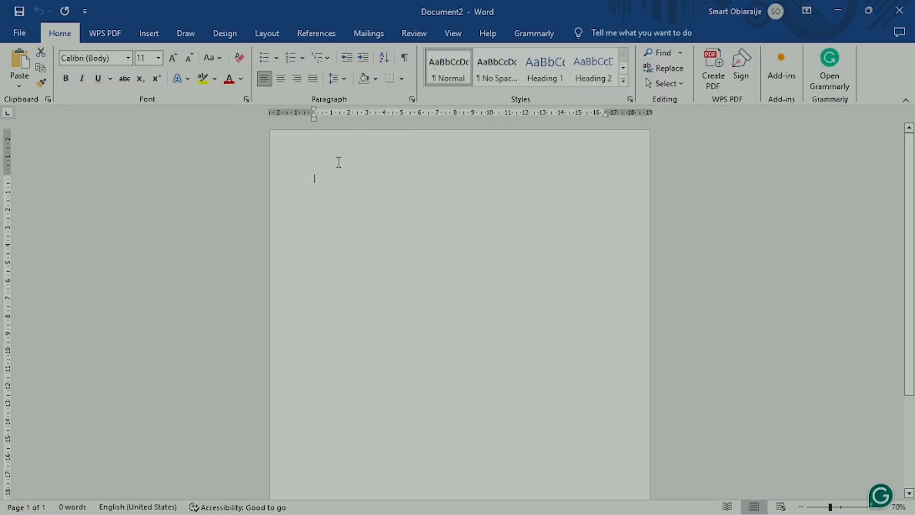
Insert the cropped Dream Studio logo from the letterhead folder into the page header.
double_click(339, 162)
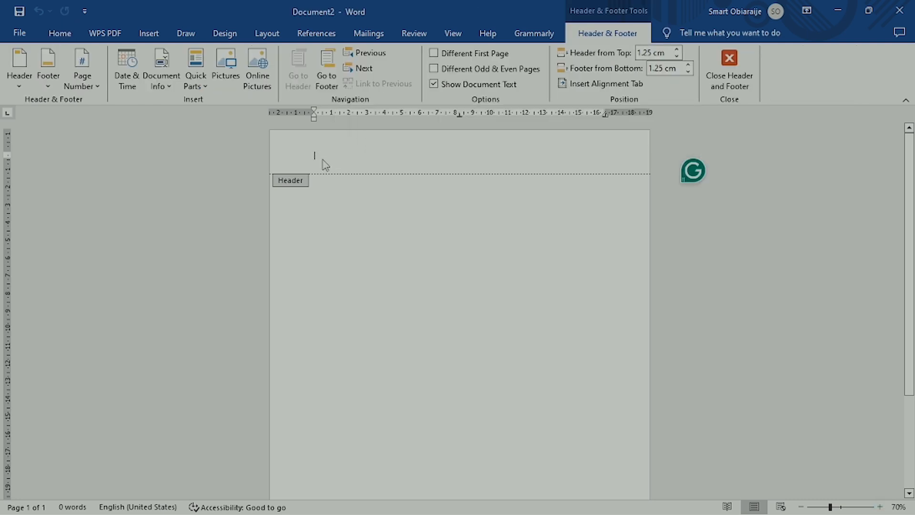
right_click(316, 158)
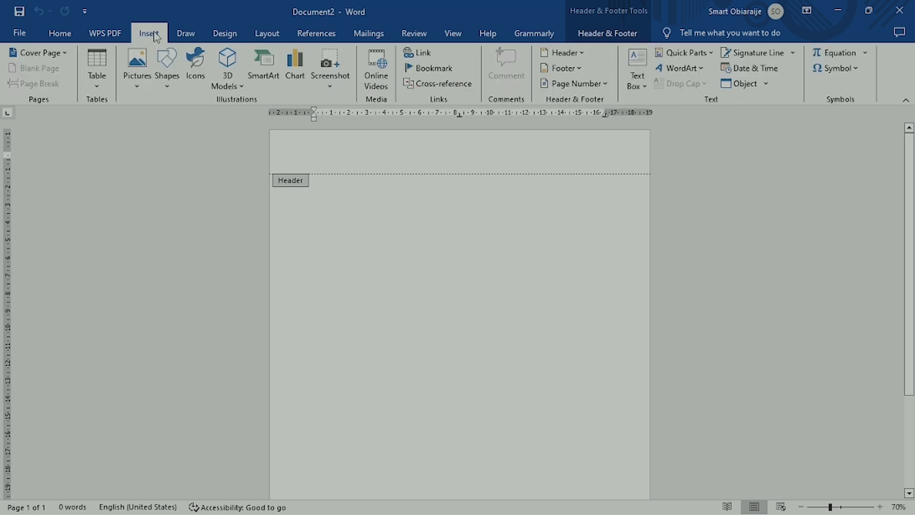
click(136, 61)
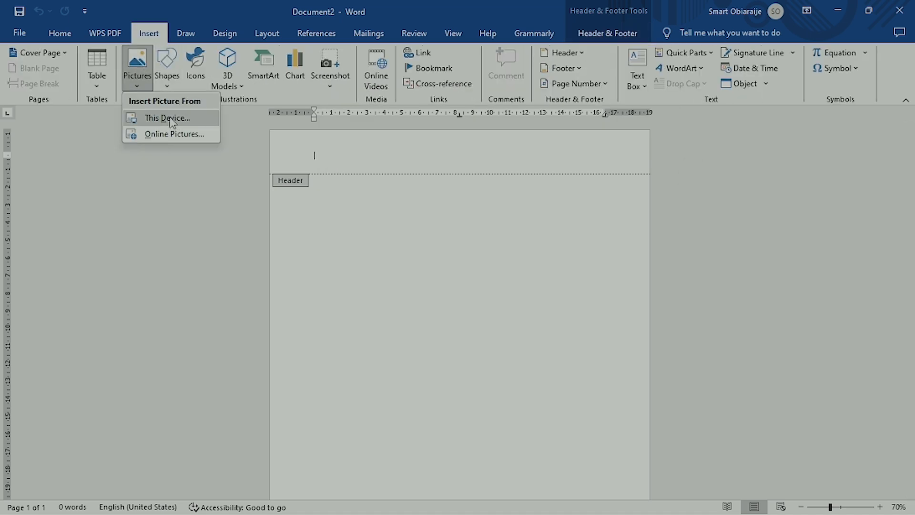
click(167, 119)
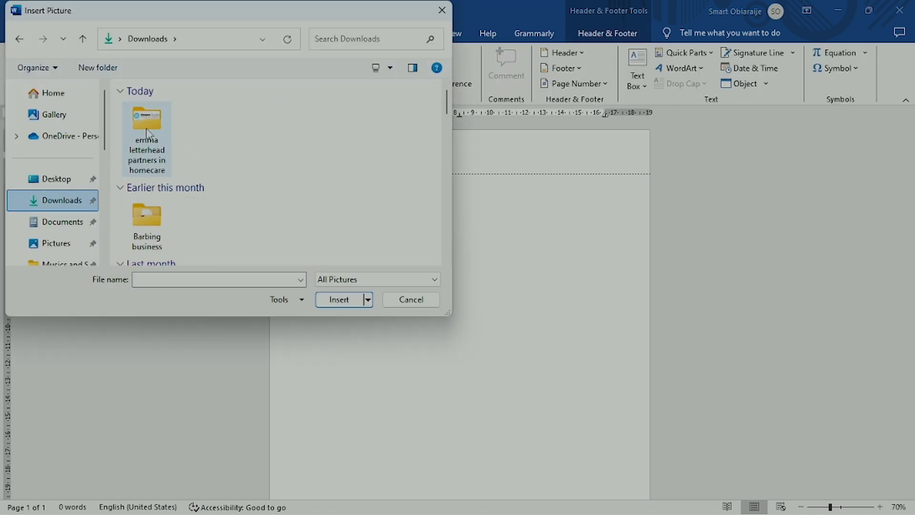
click(410, 299)
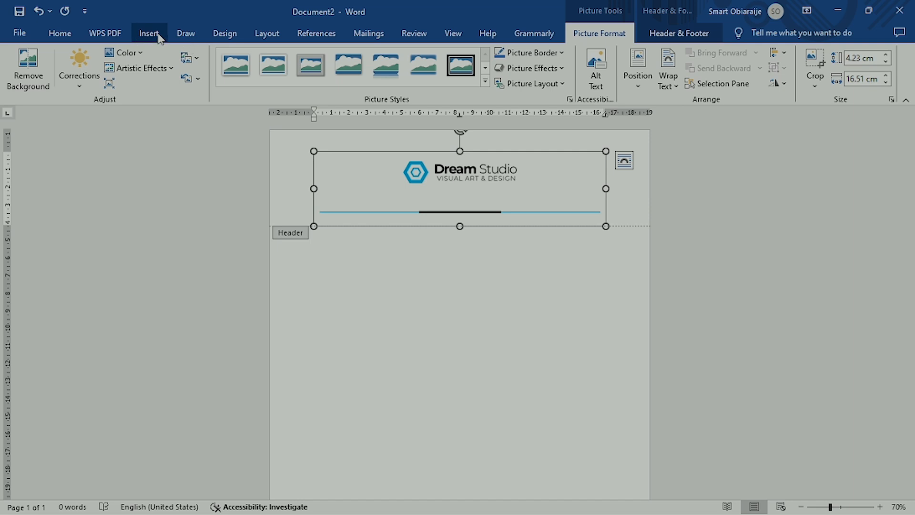
Shift the header logo left via the ruler indent so it spans the page.
click(59, 32)
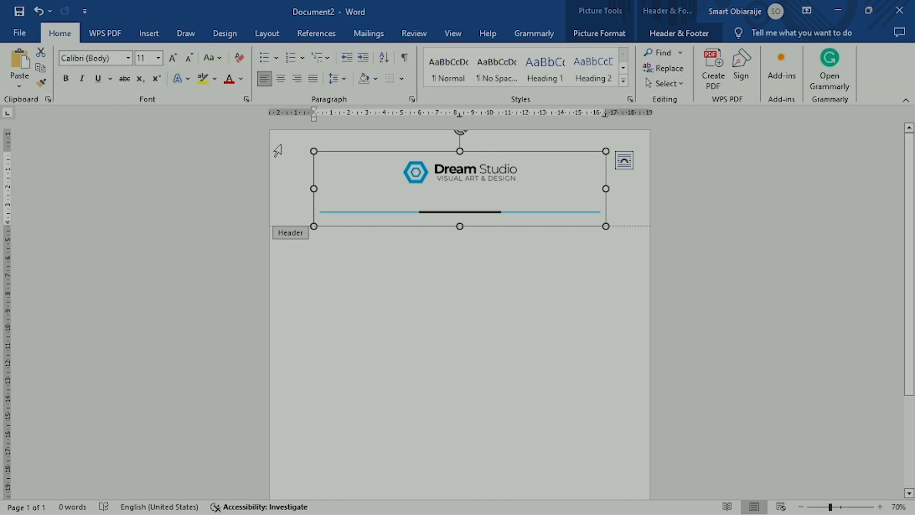
mouse_move(314, 188)
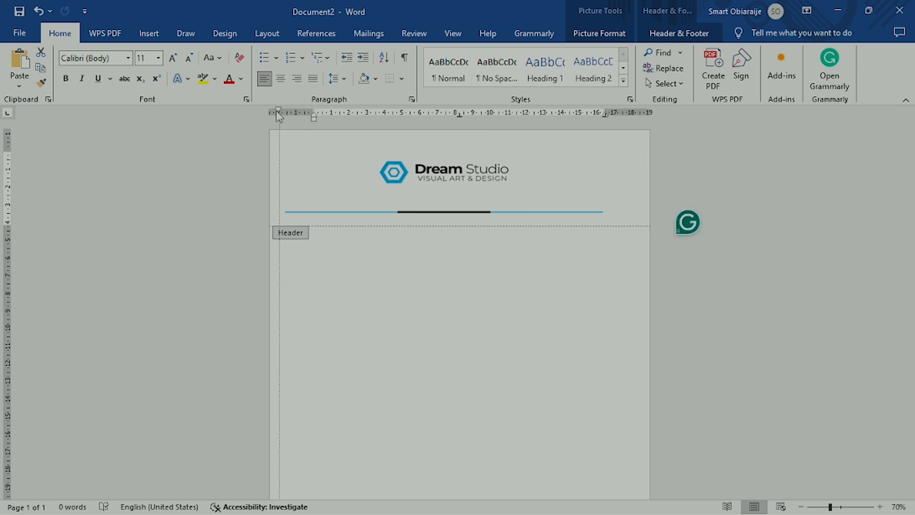
click(443, 173)
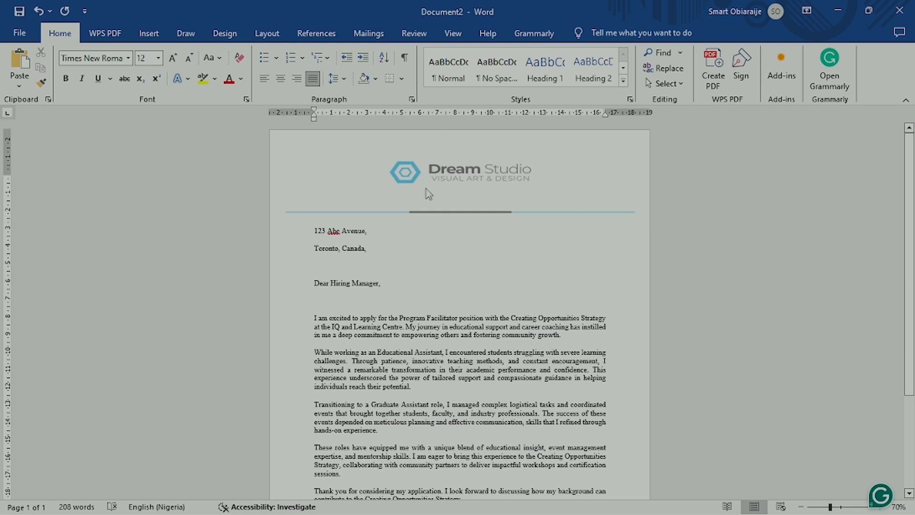
mouse_move(464, 201)
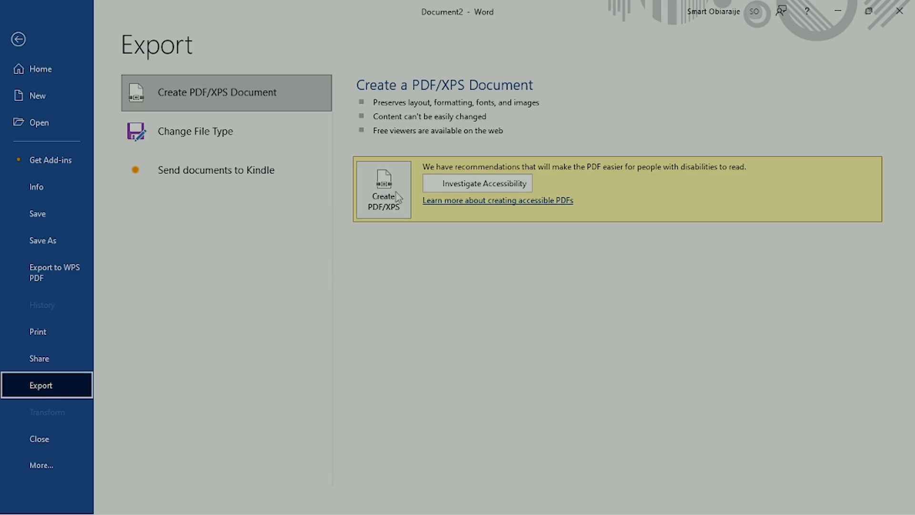
Publish the letter as a PDF and switch to the project folder in File Explorer.
click(384, 188)
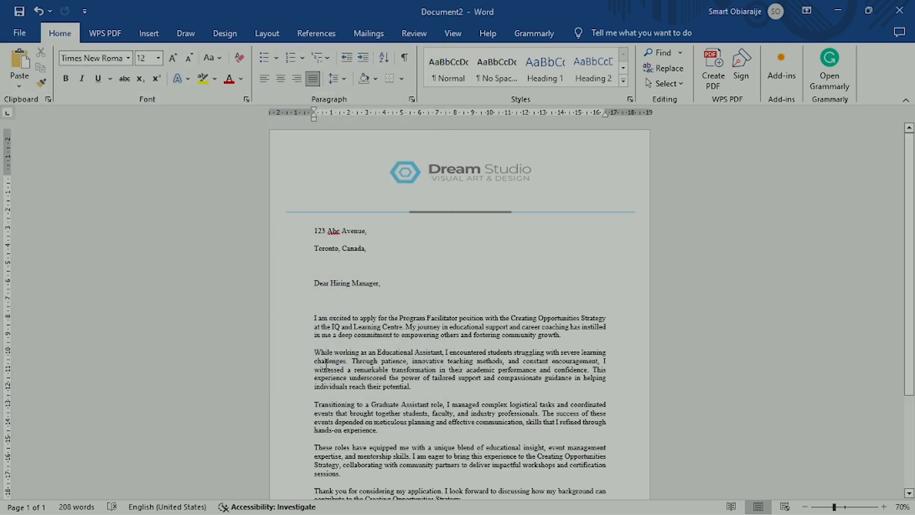
key(alt+tab)
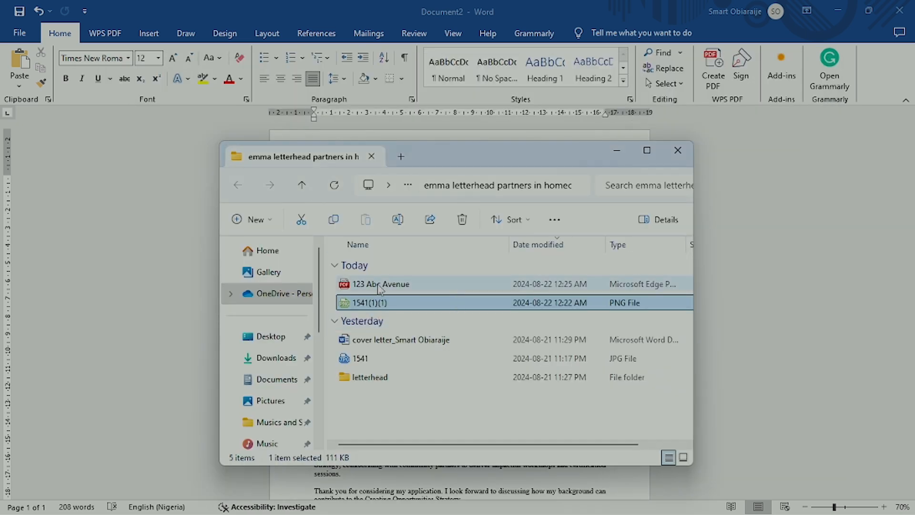
Open 123 Abc Avenue.pdf so the letter with its logo header shows in Adobe Acrobat.
click(380, 284)
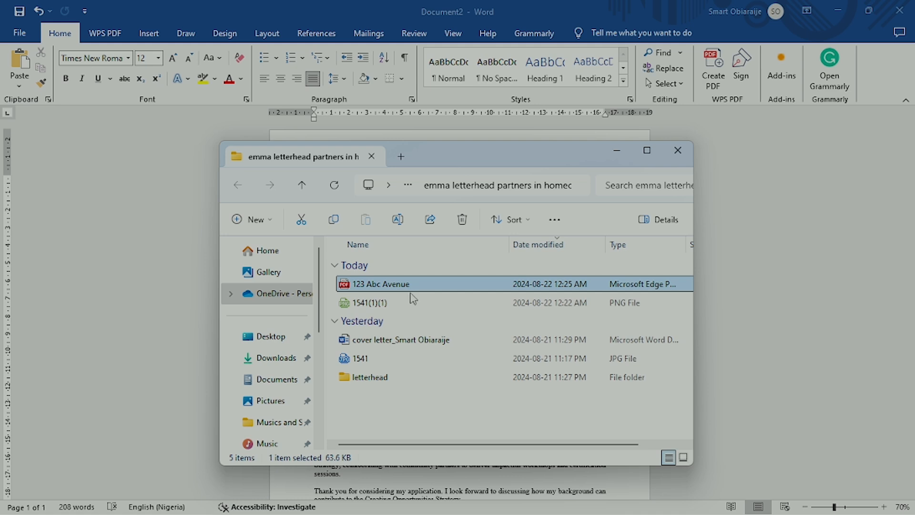
right_click(380, 284)
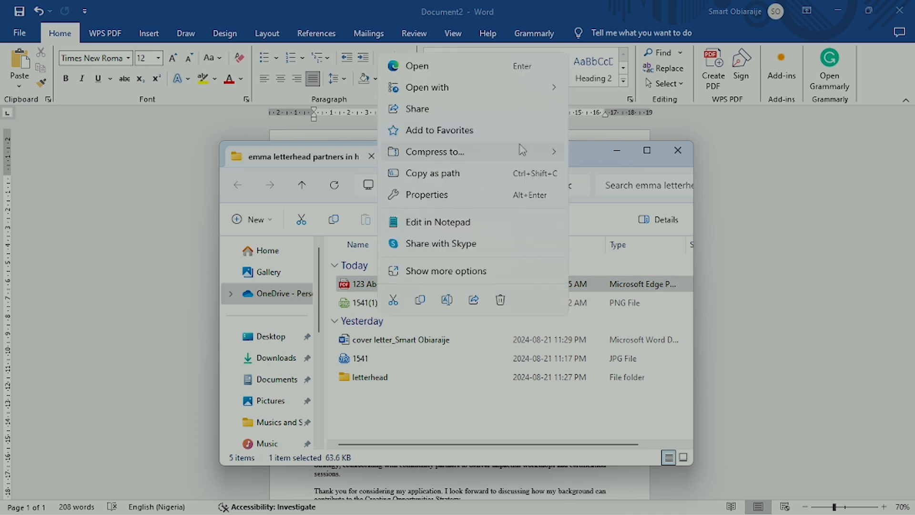
click(426, 87)
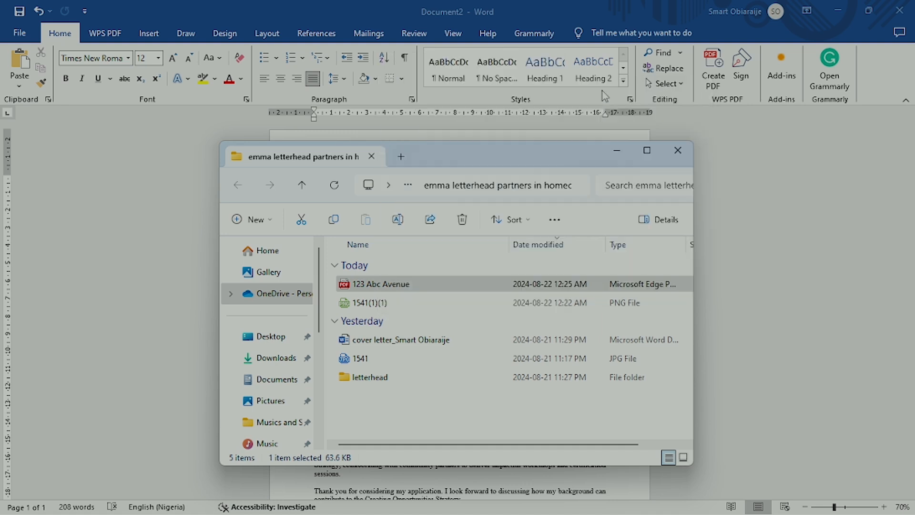
double_click(380, 284)
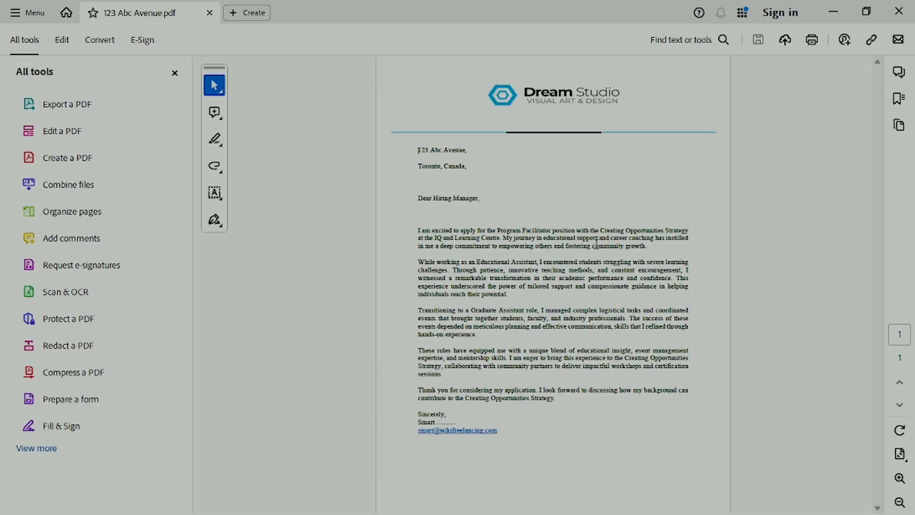